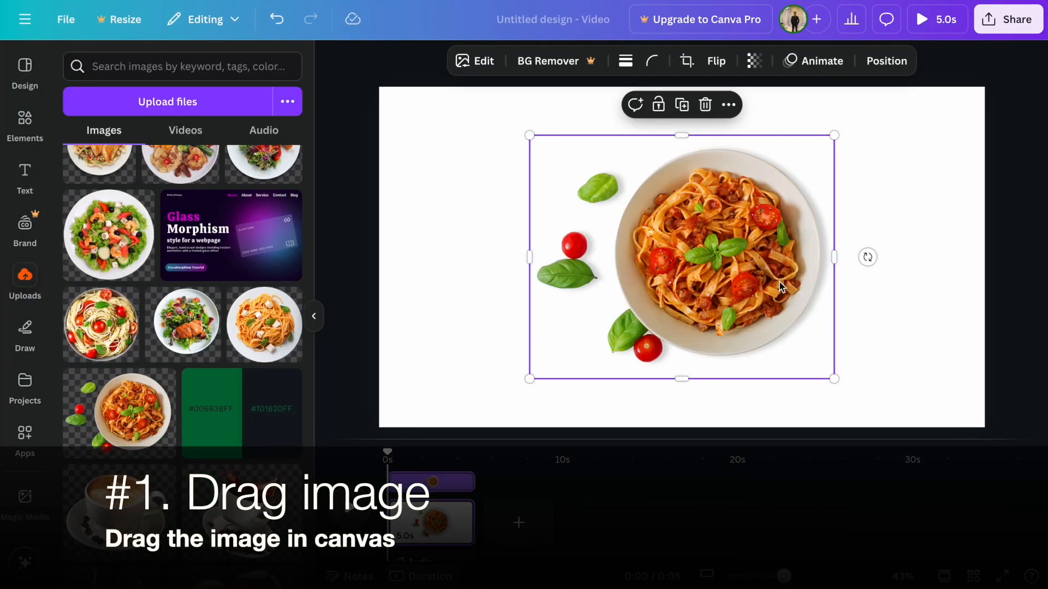
Step: Drag the pasta plate to the top-right corner and select the page background
drag(680, 257, 821, 194)
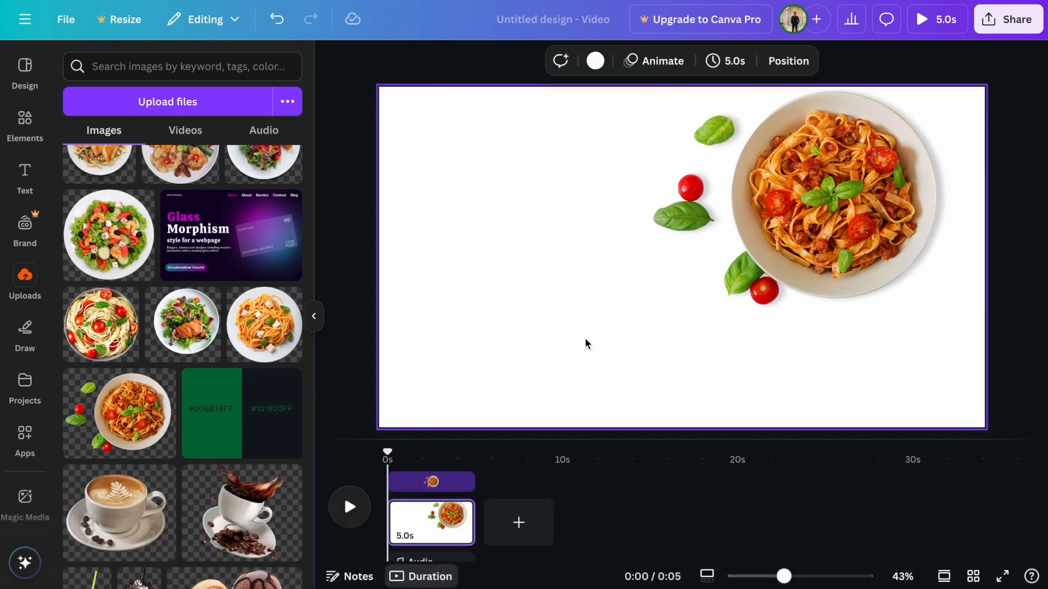
click(595, 60)
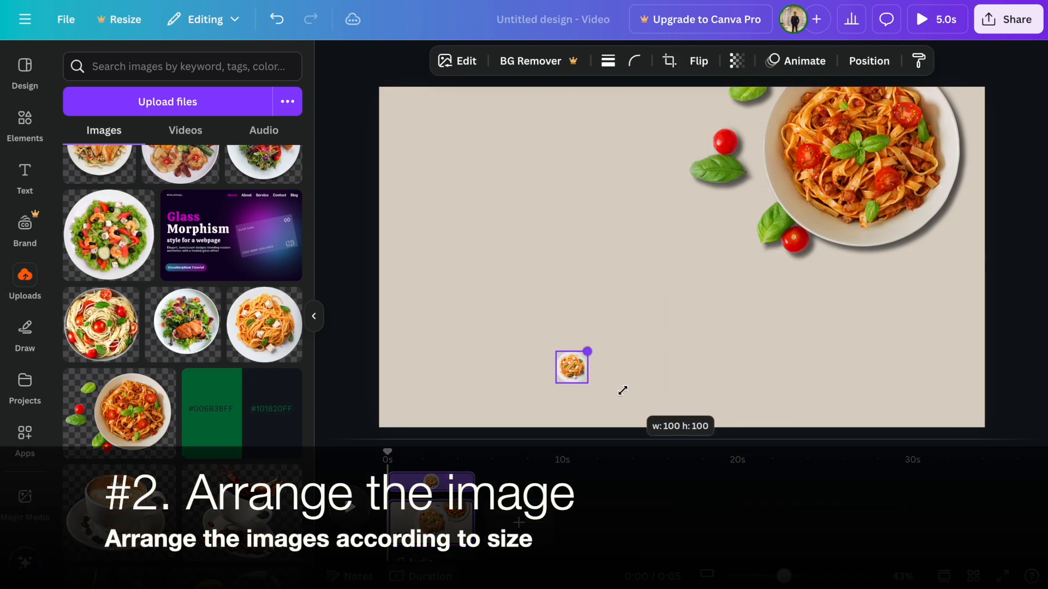
Step: Shrink the dish images to small thumbnails and line them up along the bottom right
drag(571, 366, 741, 380)
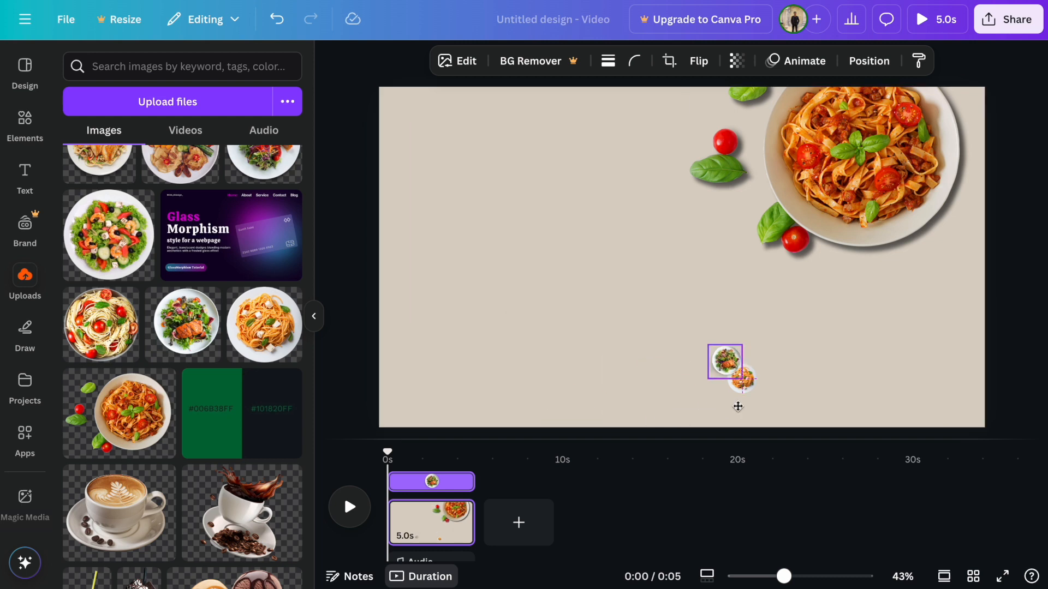
drag(724, 363, 755, 381)
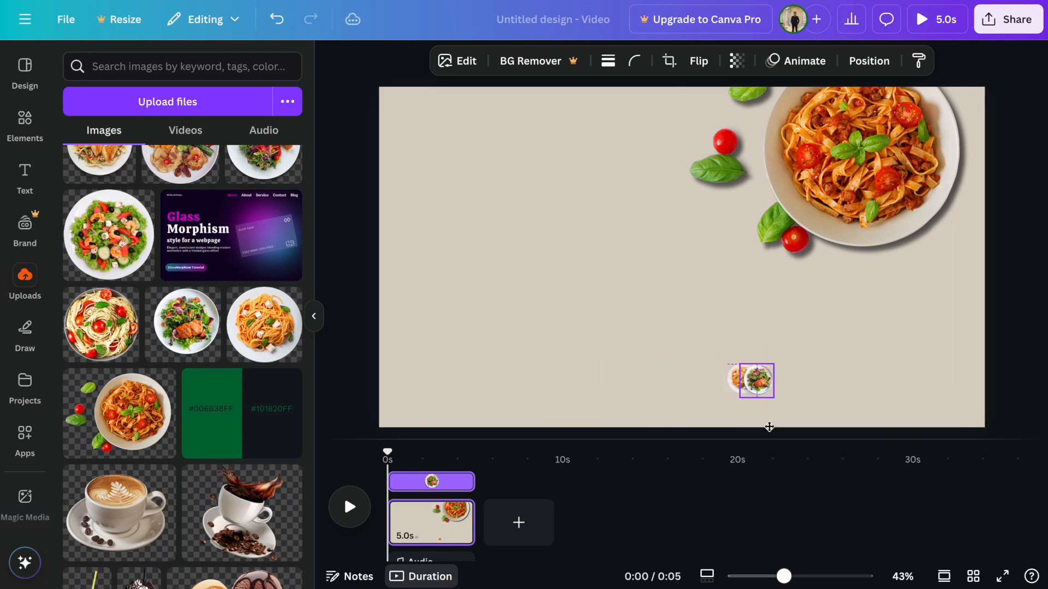
click(756, 381)
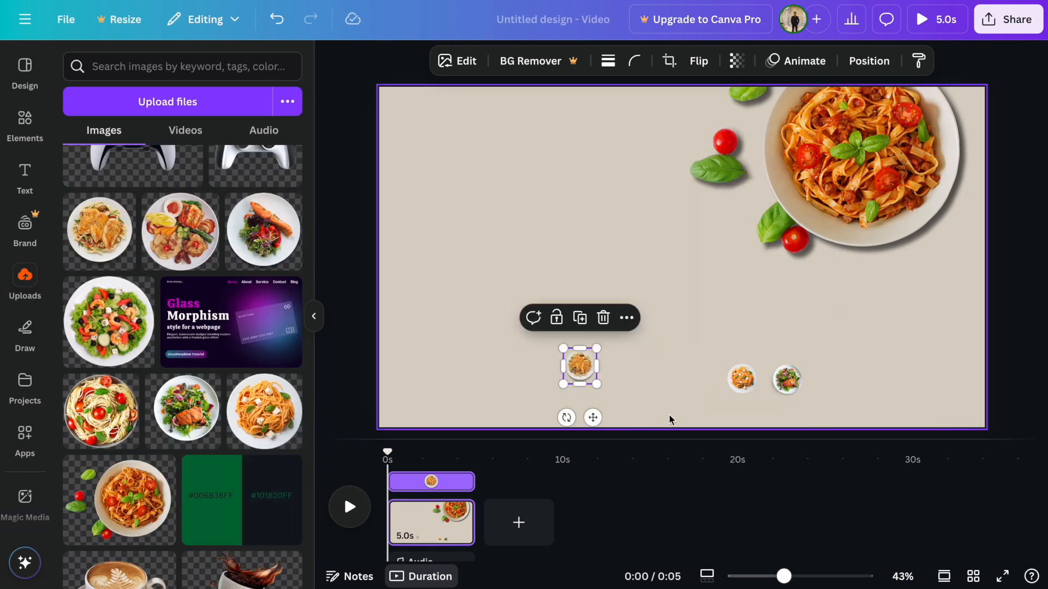
drag(578, 366, 818, 393)
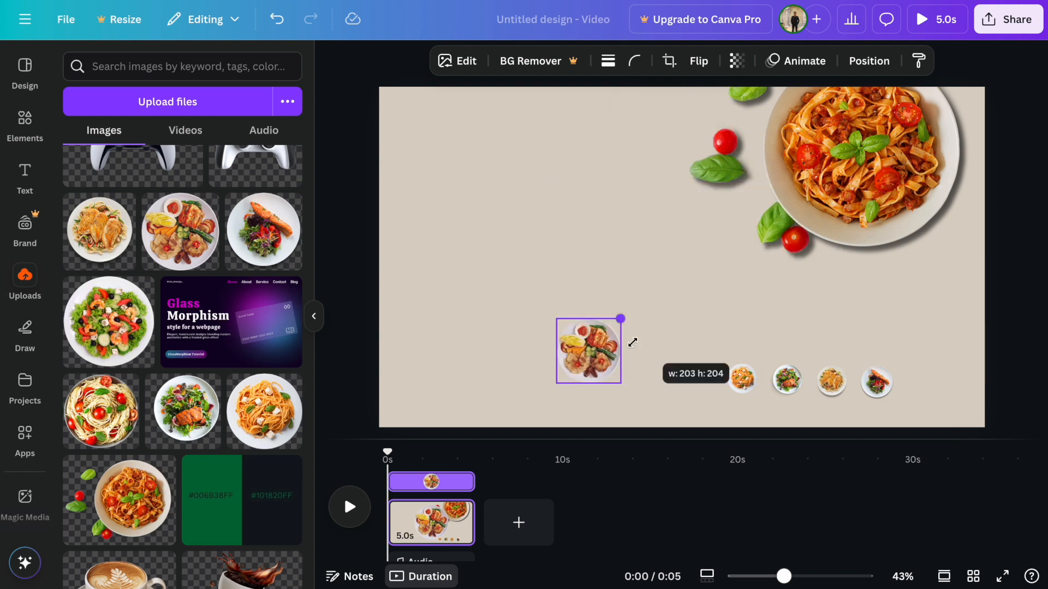
drag(588, 349, 892, 393)
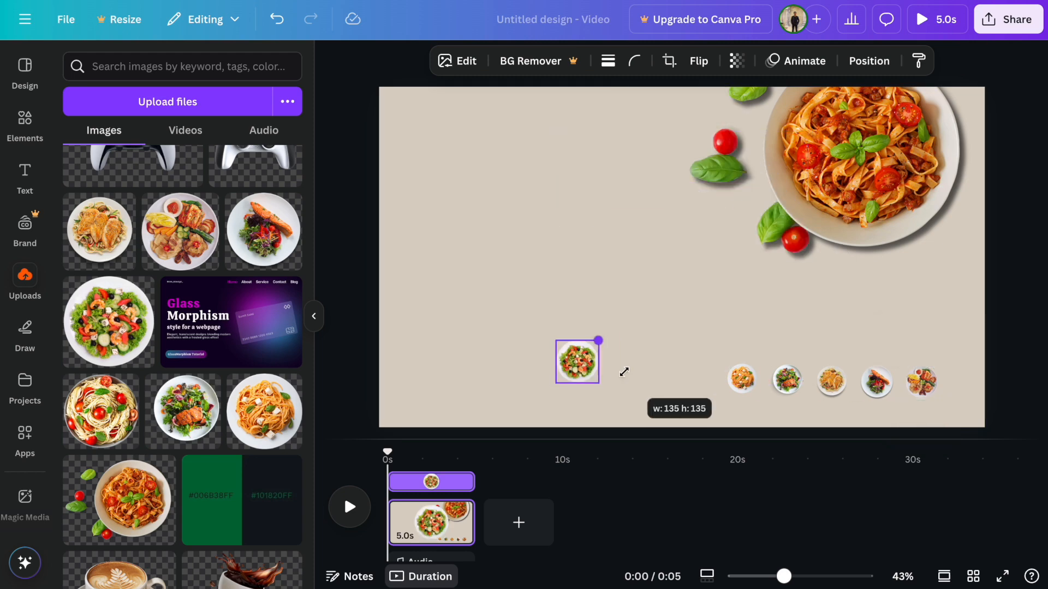
drag(576, 360, 960, 378)
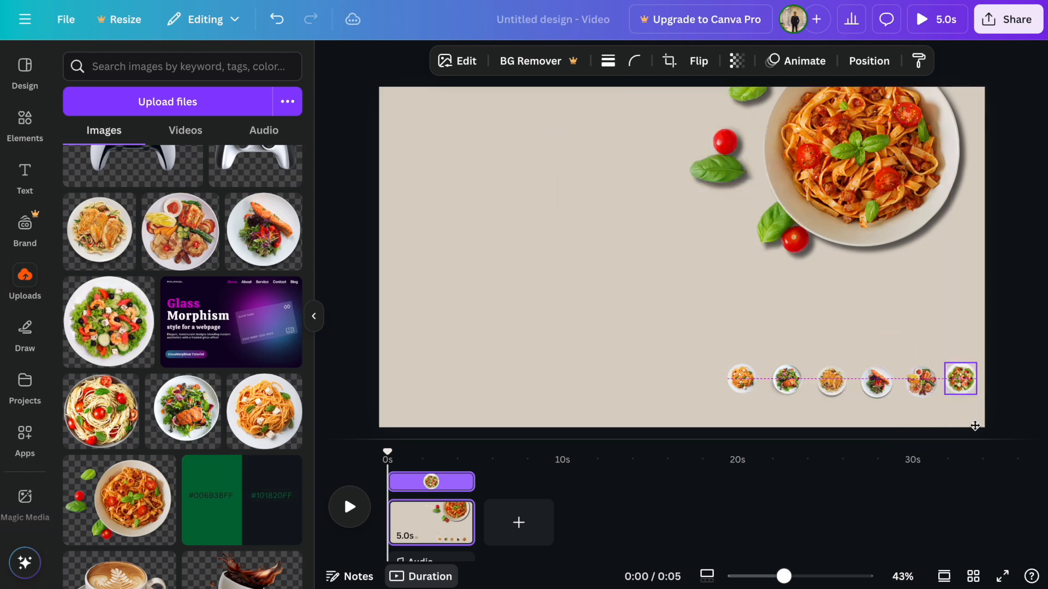
click(961, 379)
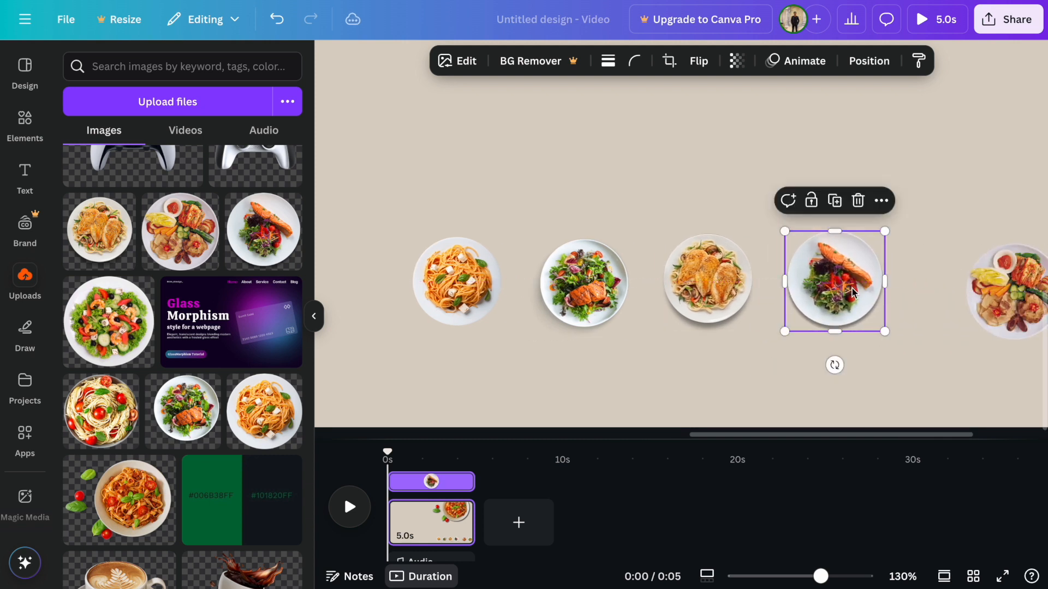
Step: Shift the salmon and last salad plates so the thumbnail gaps are equal
drag(834, 280, 787, 286)
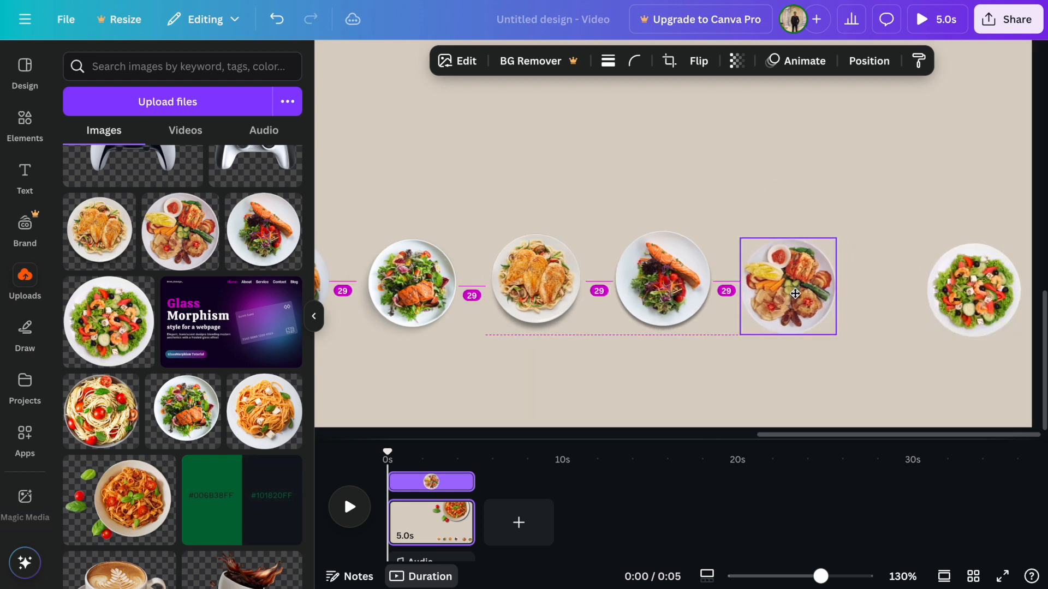
click(973, 290)
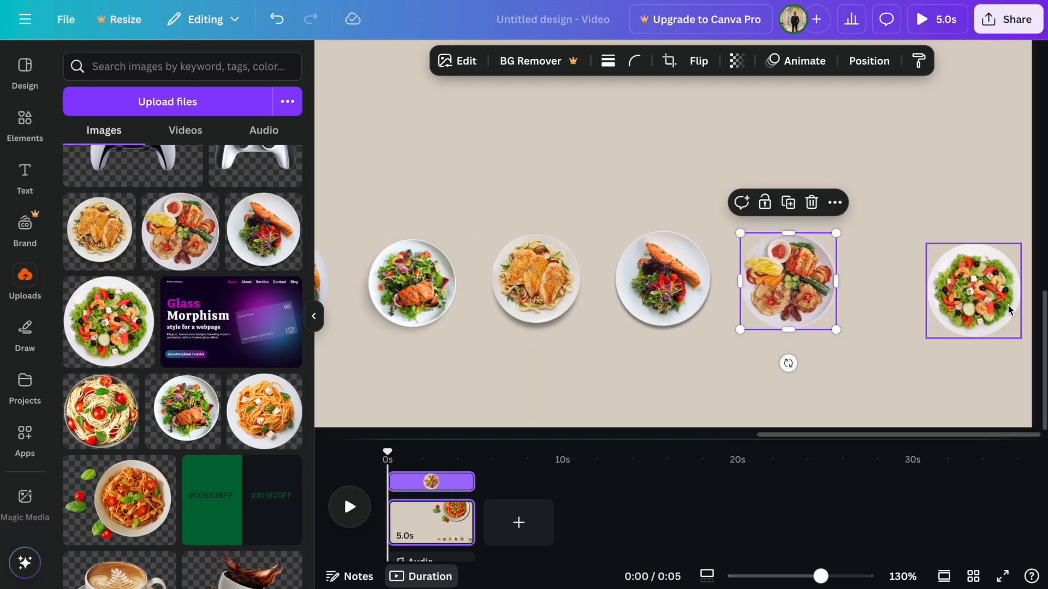
drag(973, 289, 916, 283)
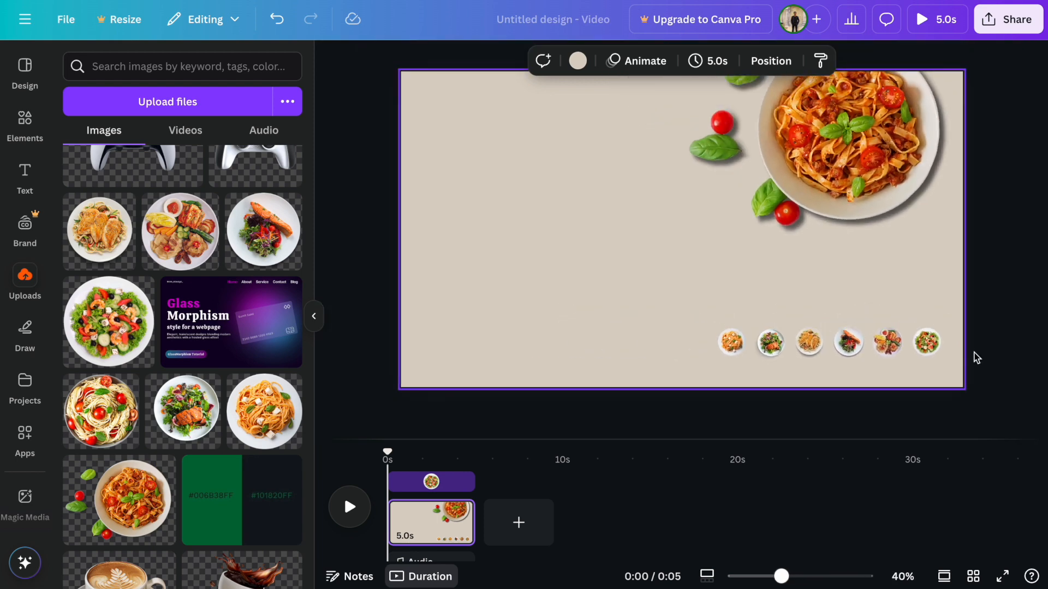
click(25, 171)
text(Bolognese Sauce)
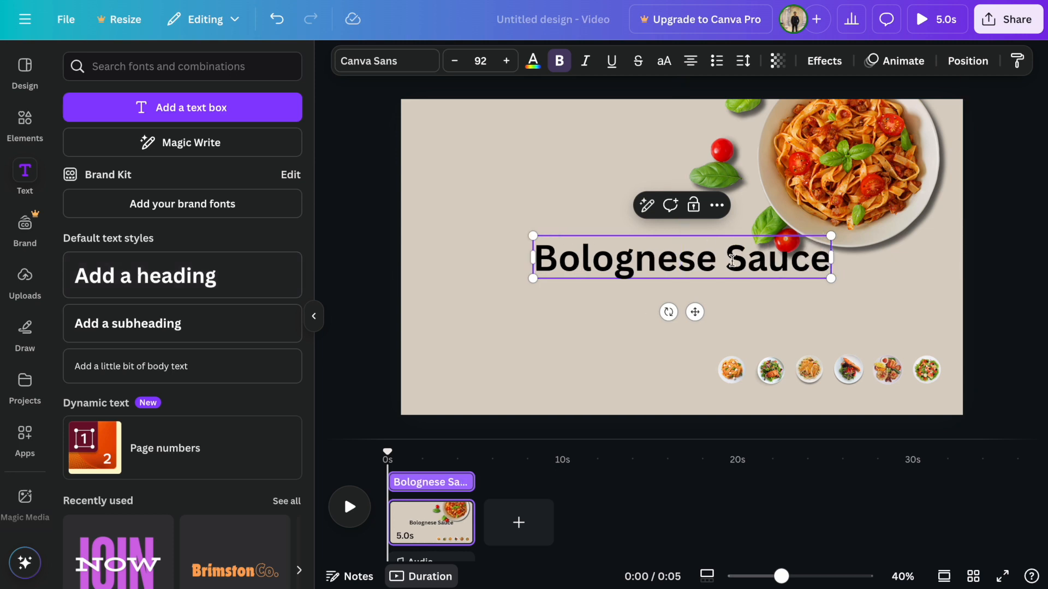
Step: Narrow the 'Bolognese Sauce' title to two lines, apply the Alice font and enlarge it
drag(830, 256, 777, 256)
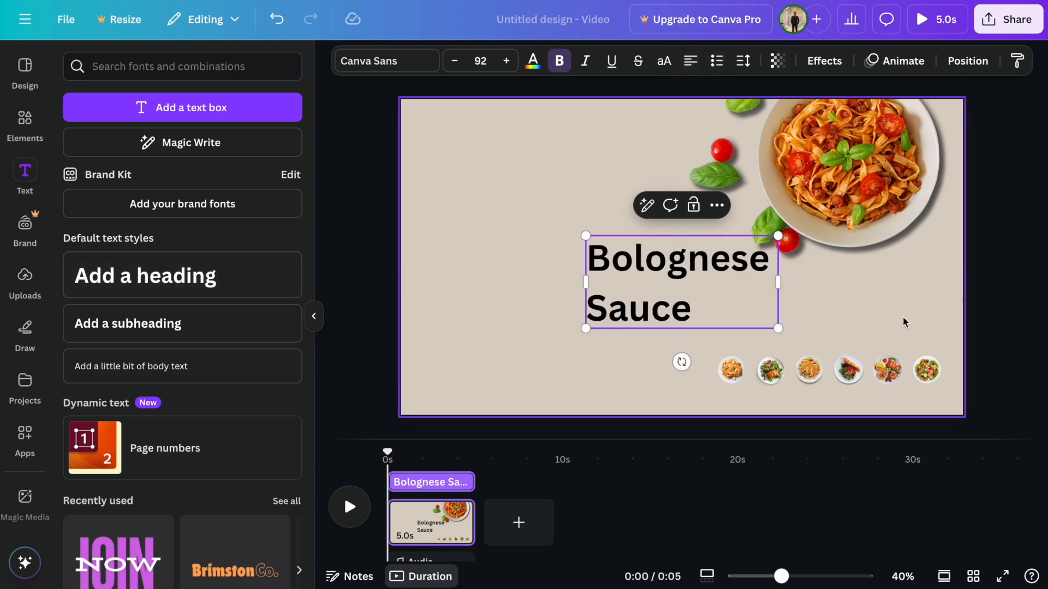
click(386, 61)
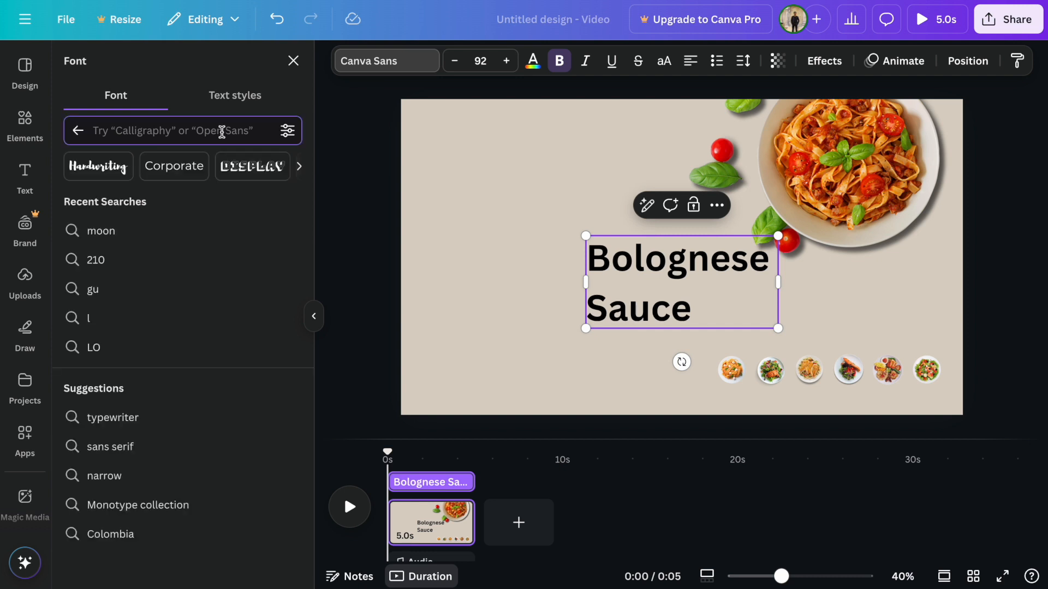
text(alice)
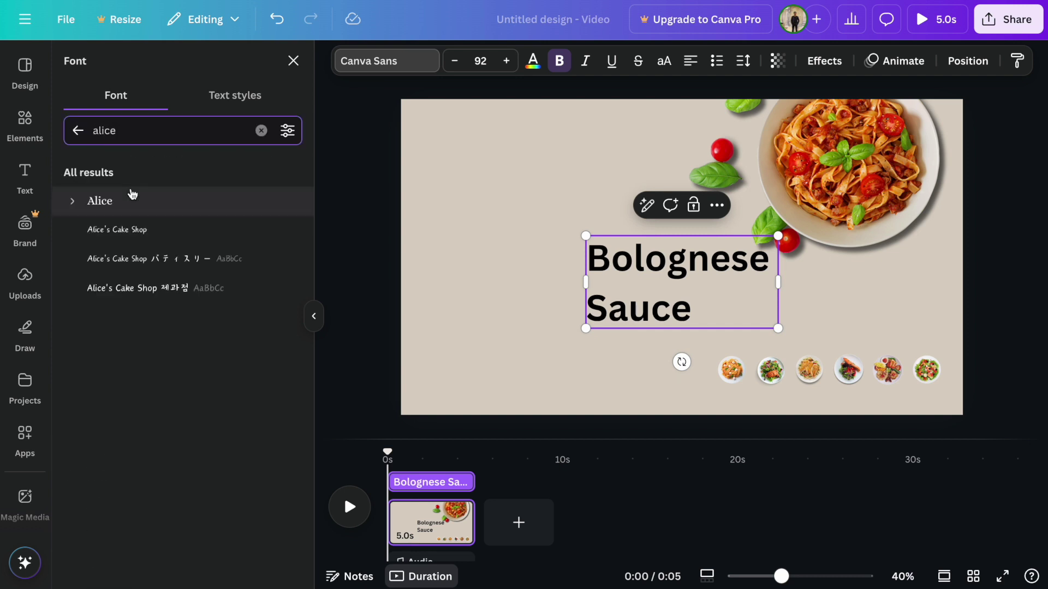
click(100, 200)
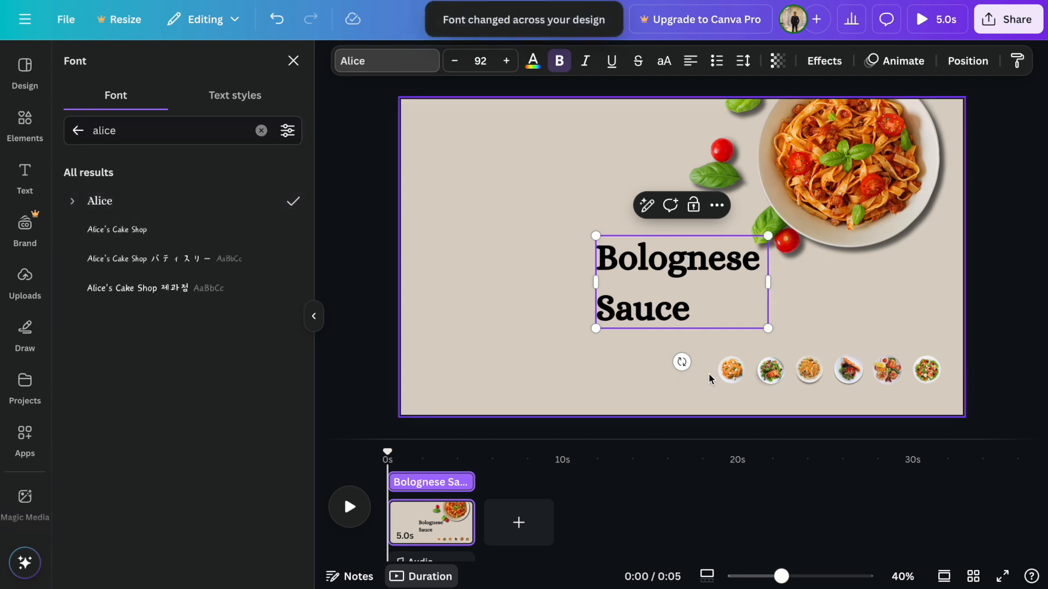
click(506, 61)
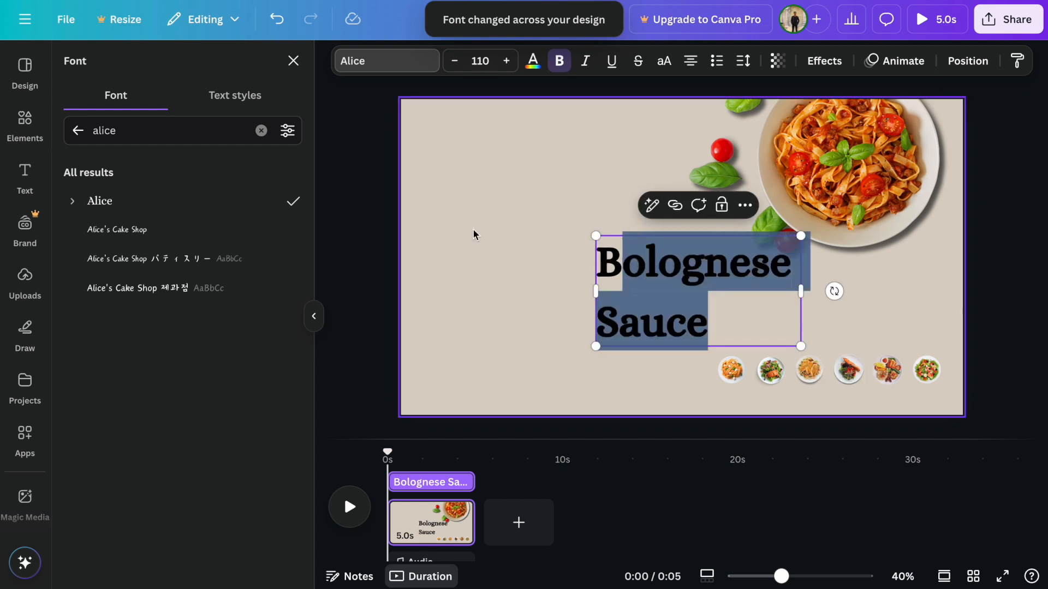
click(293, 61)
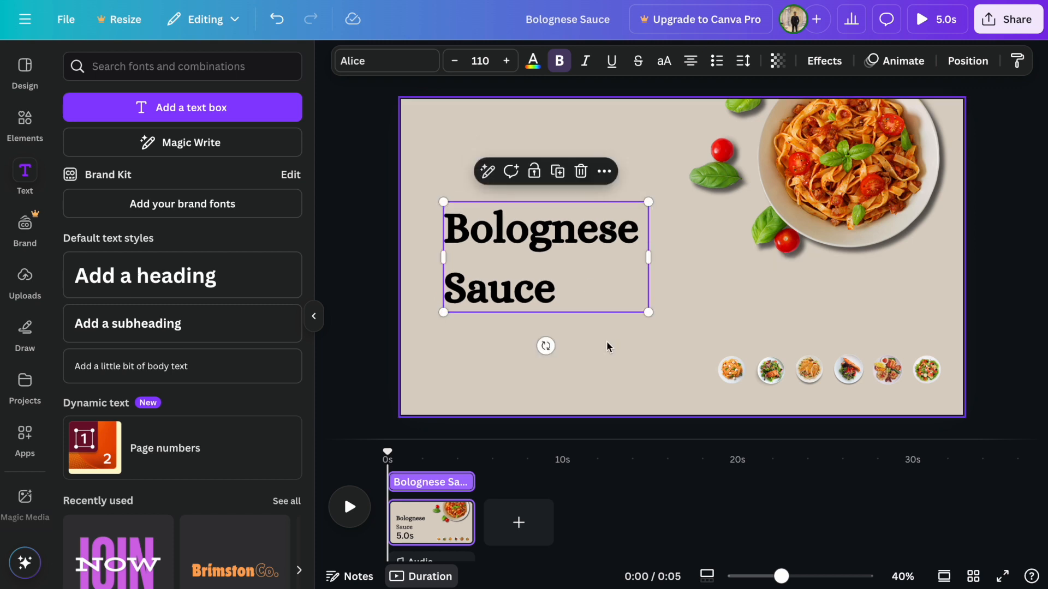
Step: Remove 'Sauce' from the title and retype it as its own text line
double_click(499, 289)
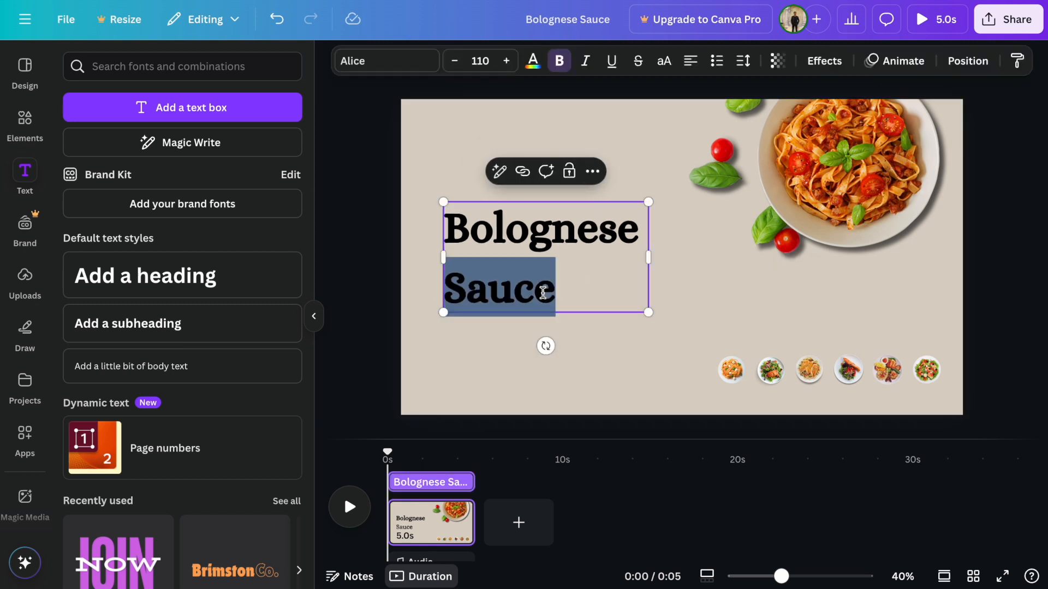
click(501, 280)
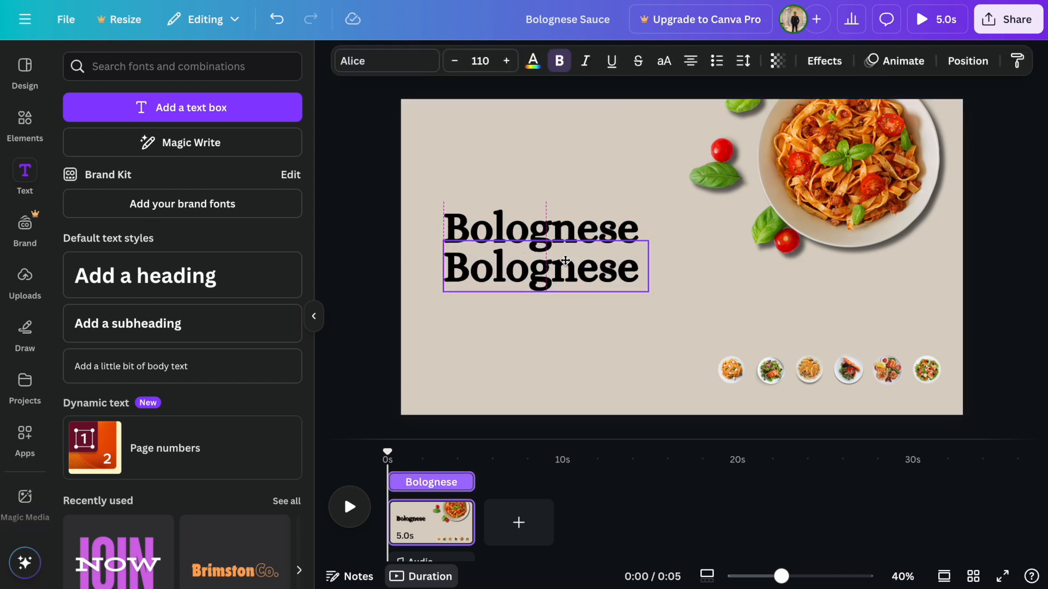
text(Sauce)
text(Authentic)
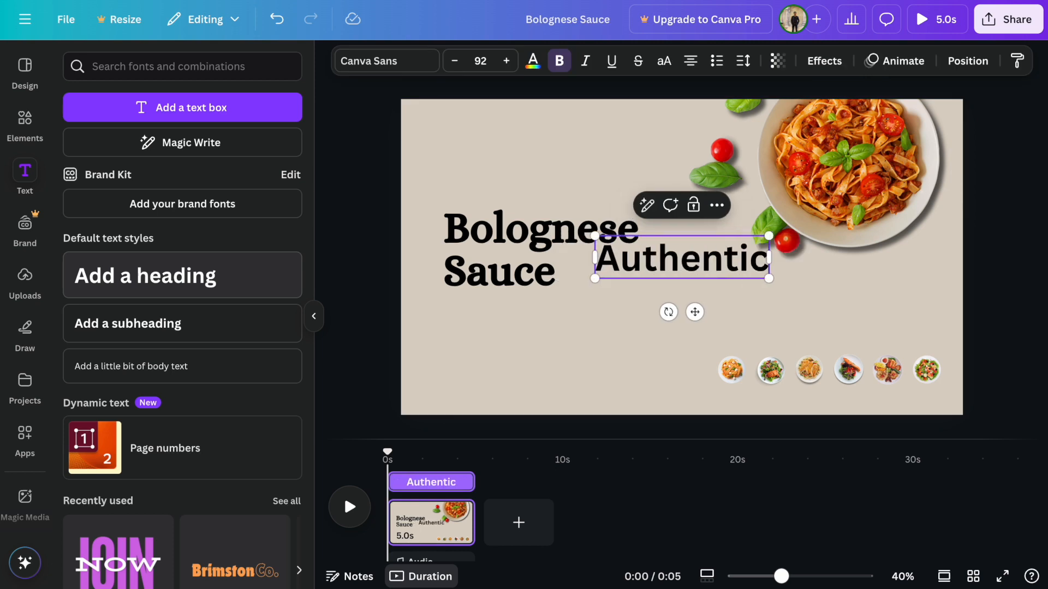
Step: Search fonts and apply the Moontime script font to 'Authentic'
text(alice)
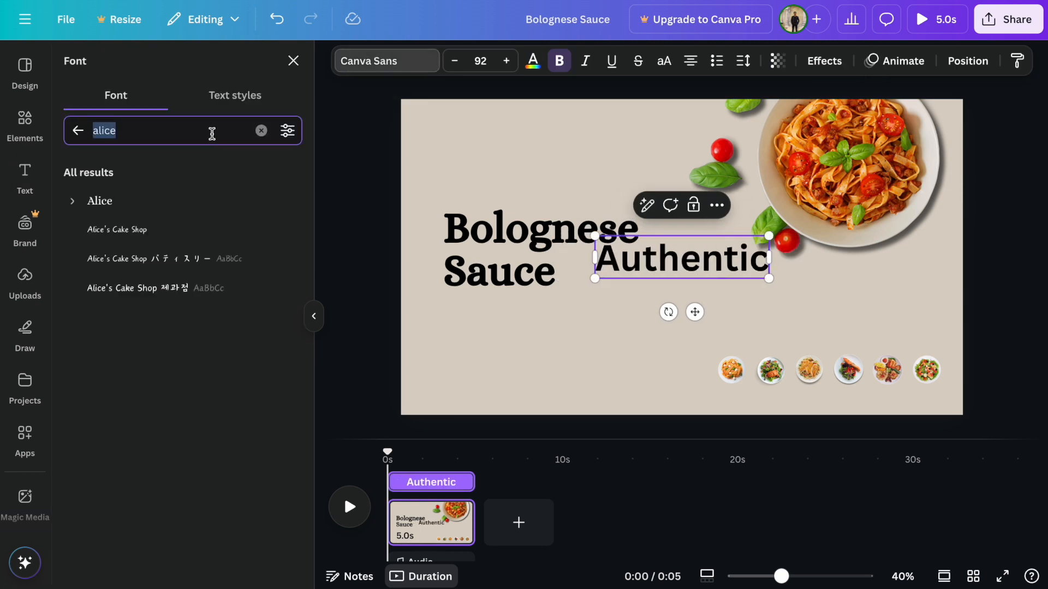
text(moontime)
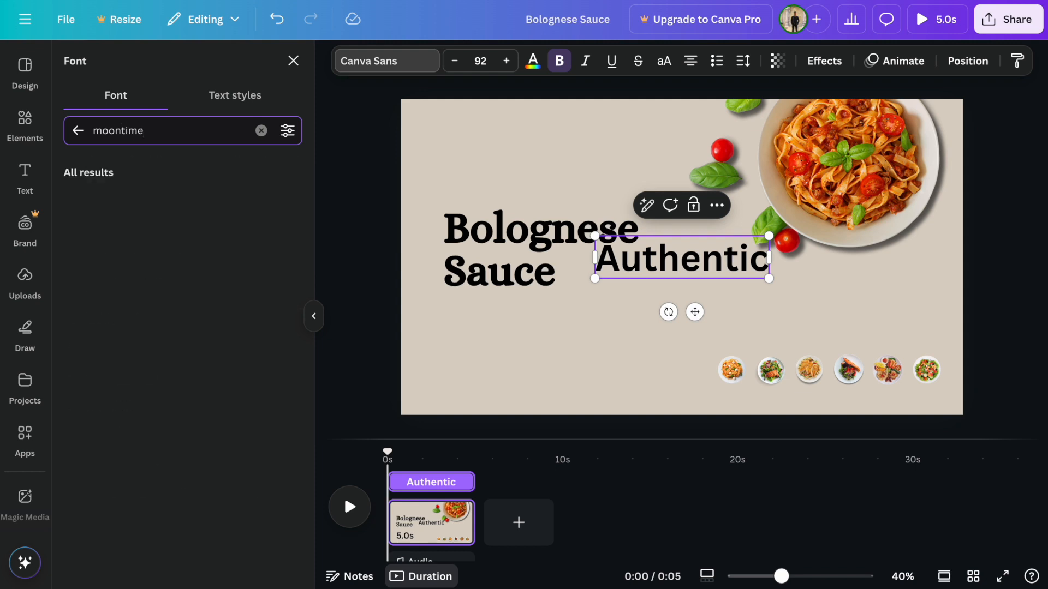
click(102, 202)
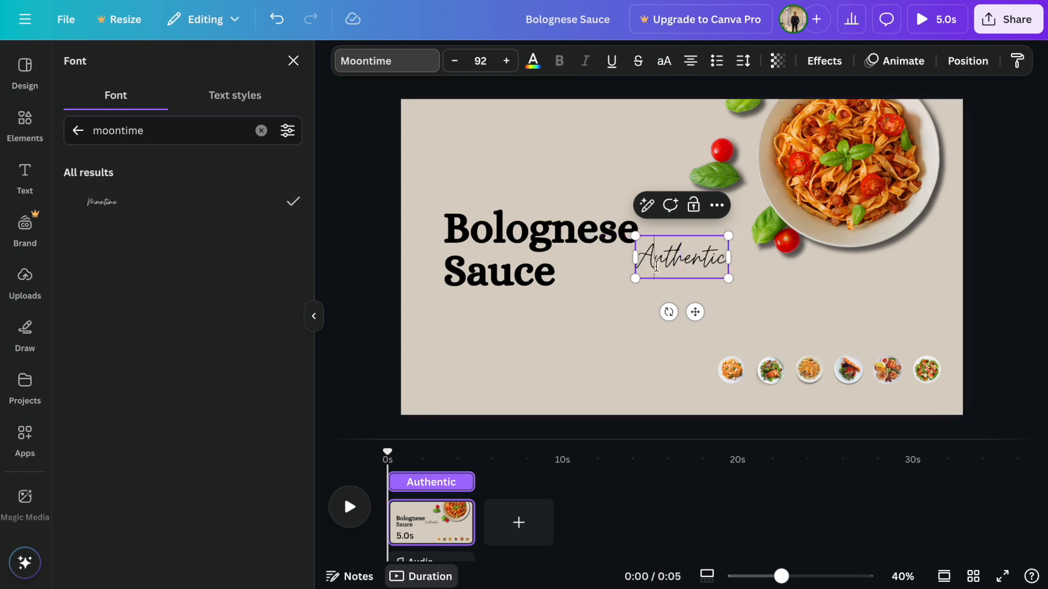